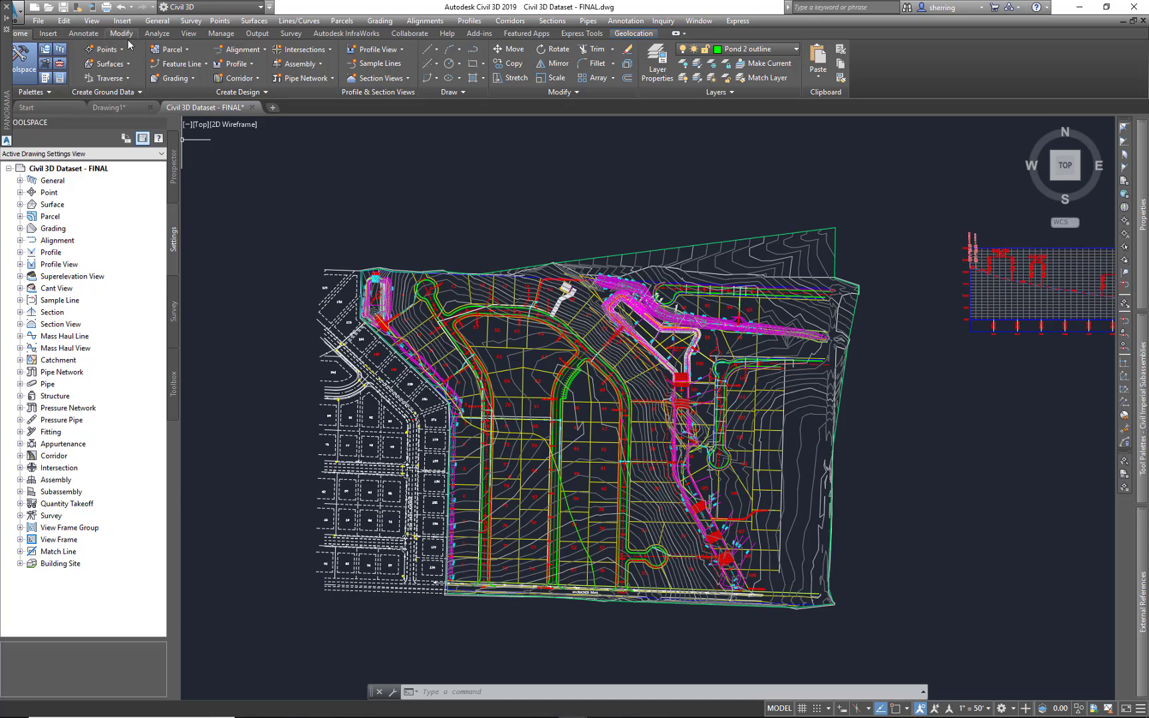
# Create a new assembly named 'TYP SECTION' from the Create Assembly dialog
pyautogui.click(296, 64)
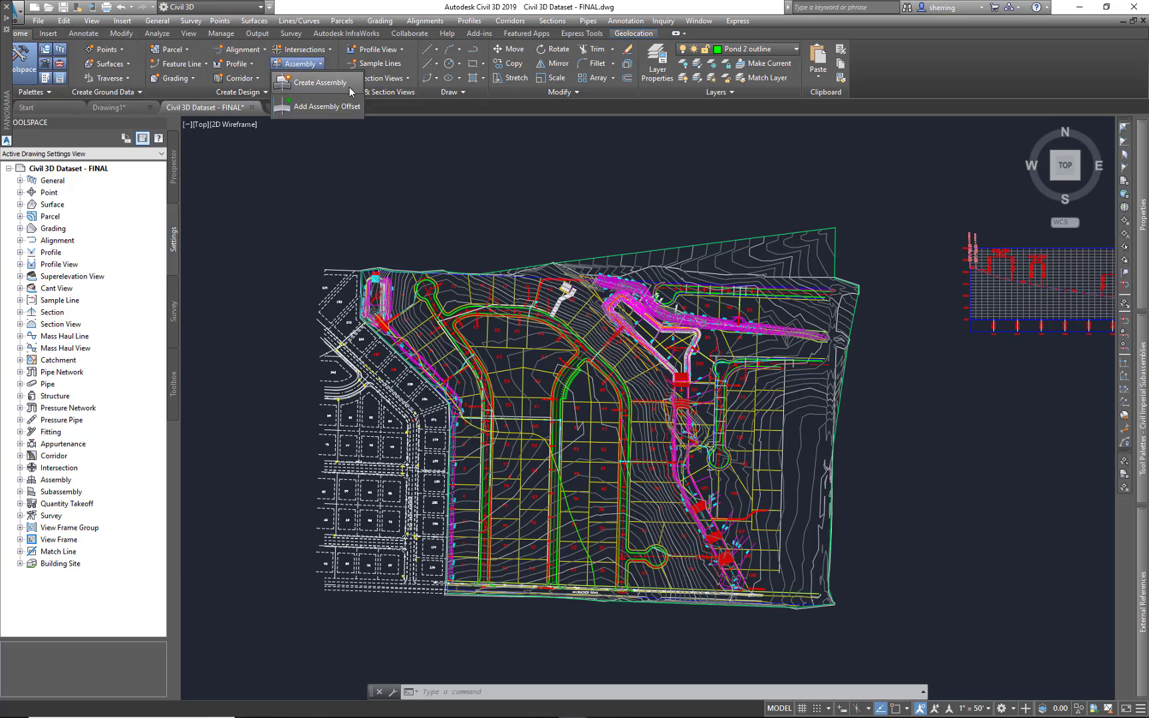
pyautogui.moveTo(316, 82)
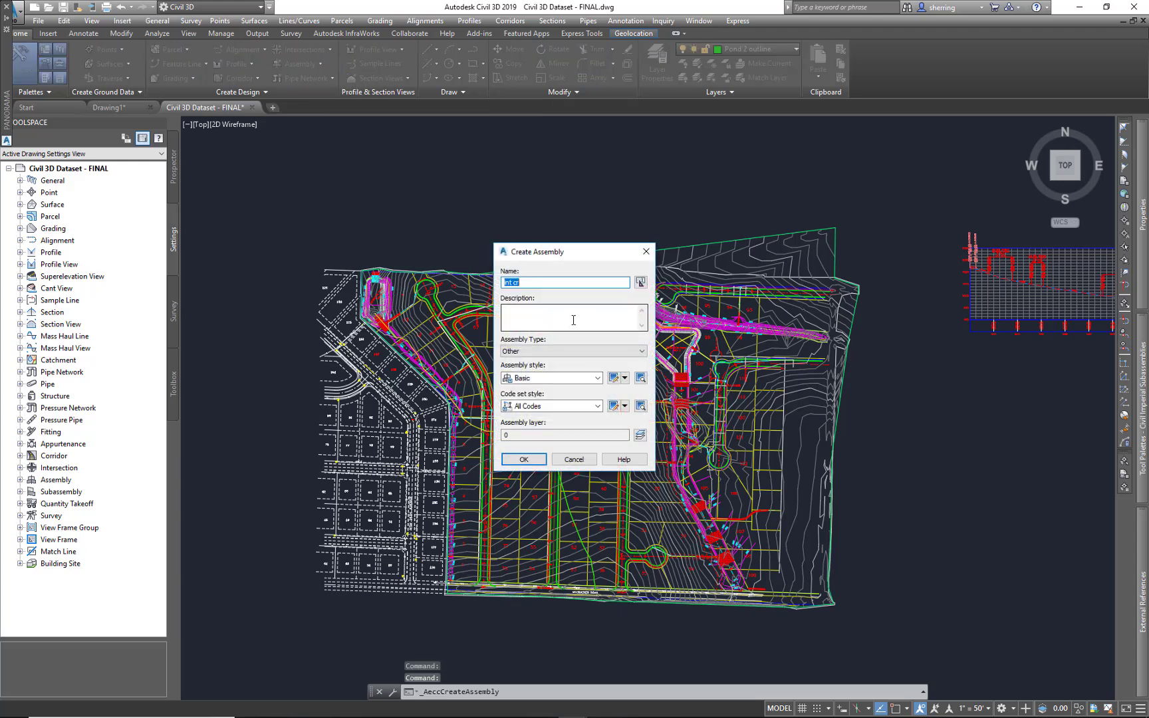
pyautogui.write('tYP')
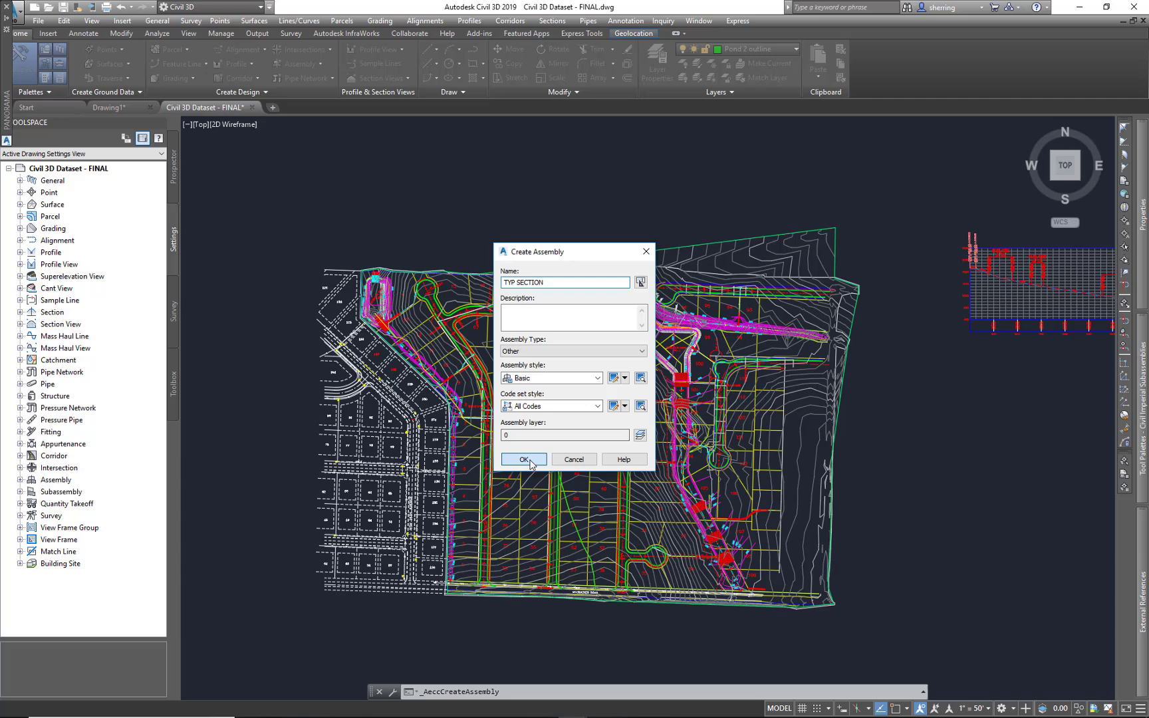
pyautogui.click(522, 459)
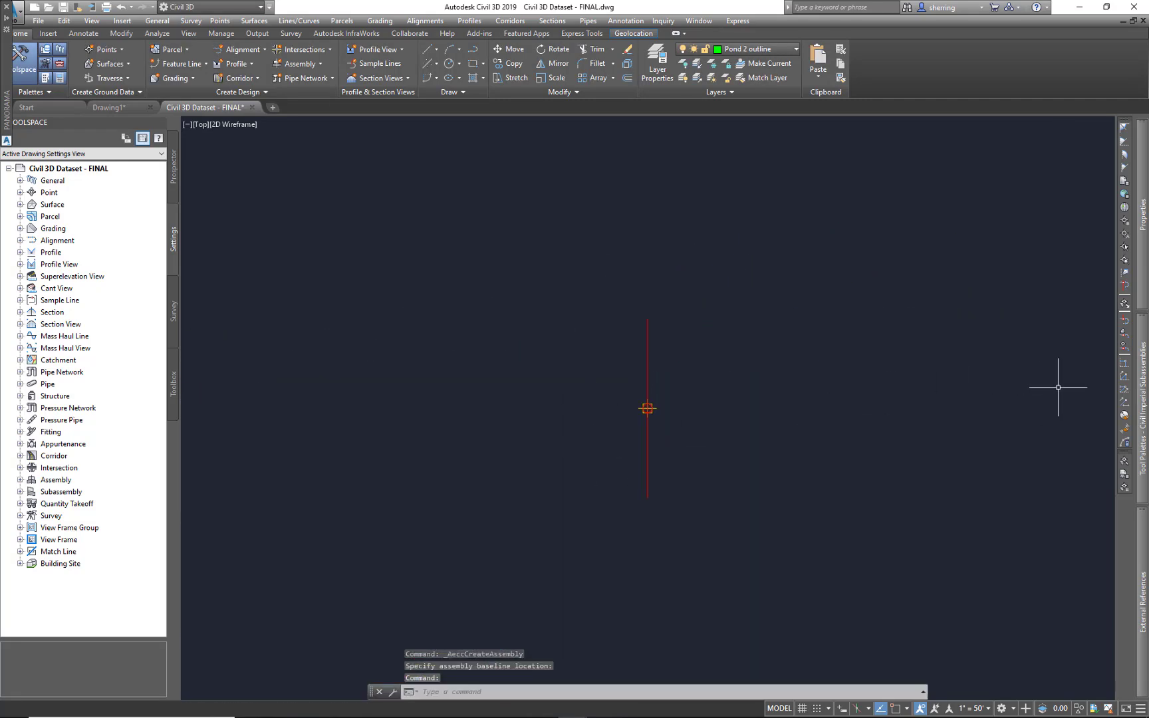
pyautogui.moveTo(1059, 379)
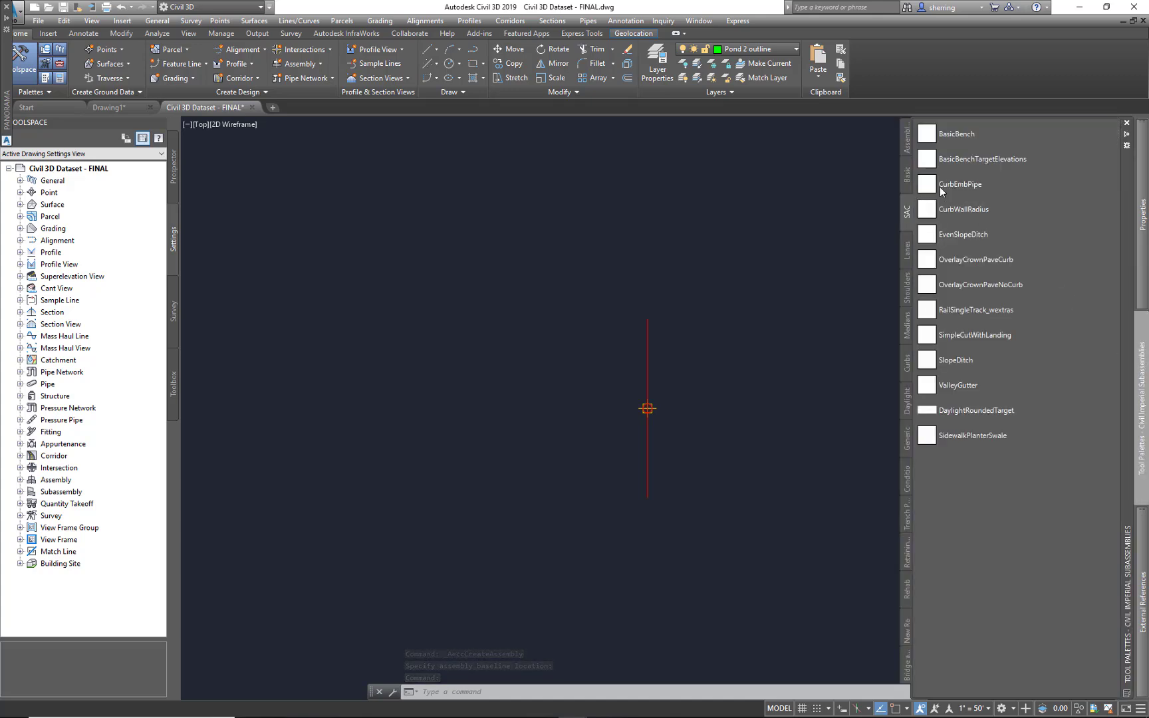
# Choose the LaneSuperelevationAOR lane subassembly from the Lanes palette
pyautogui.click(905, 252)
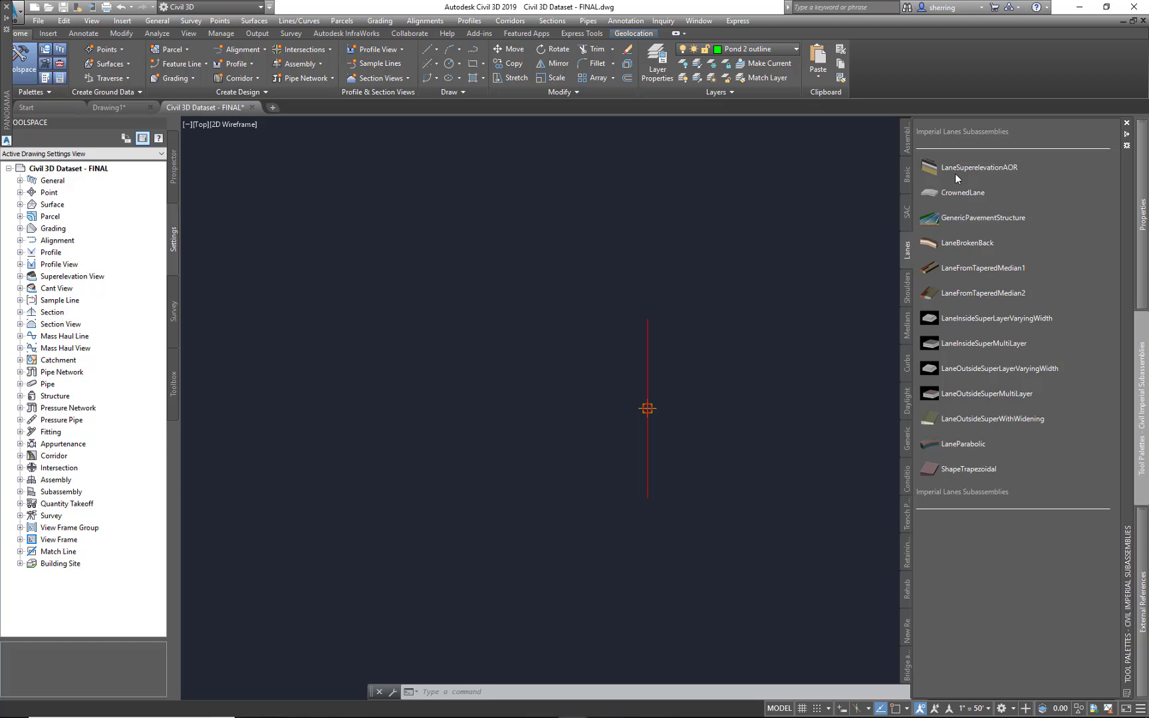
pyautogui.moveTo(981, 167)
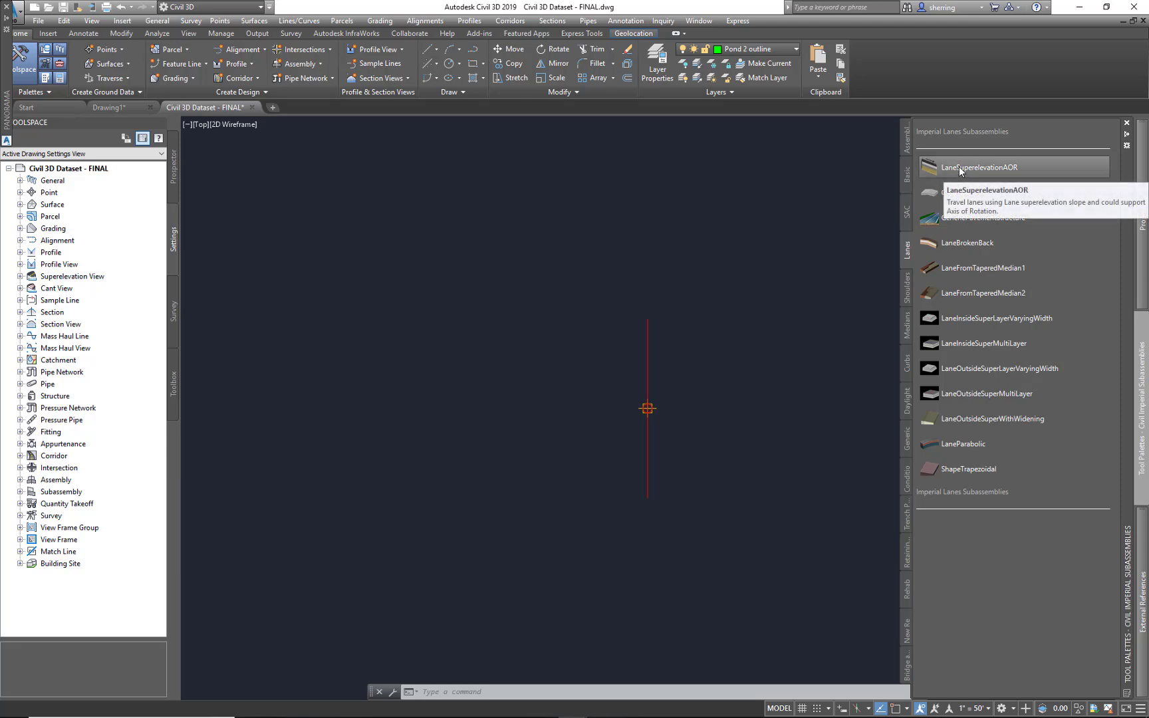
pyautogui.click(979, 167)
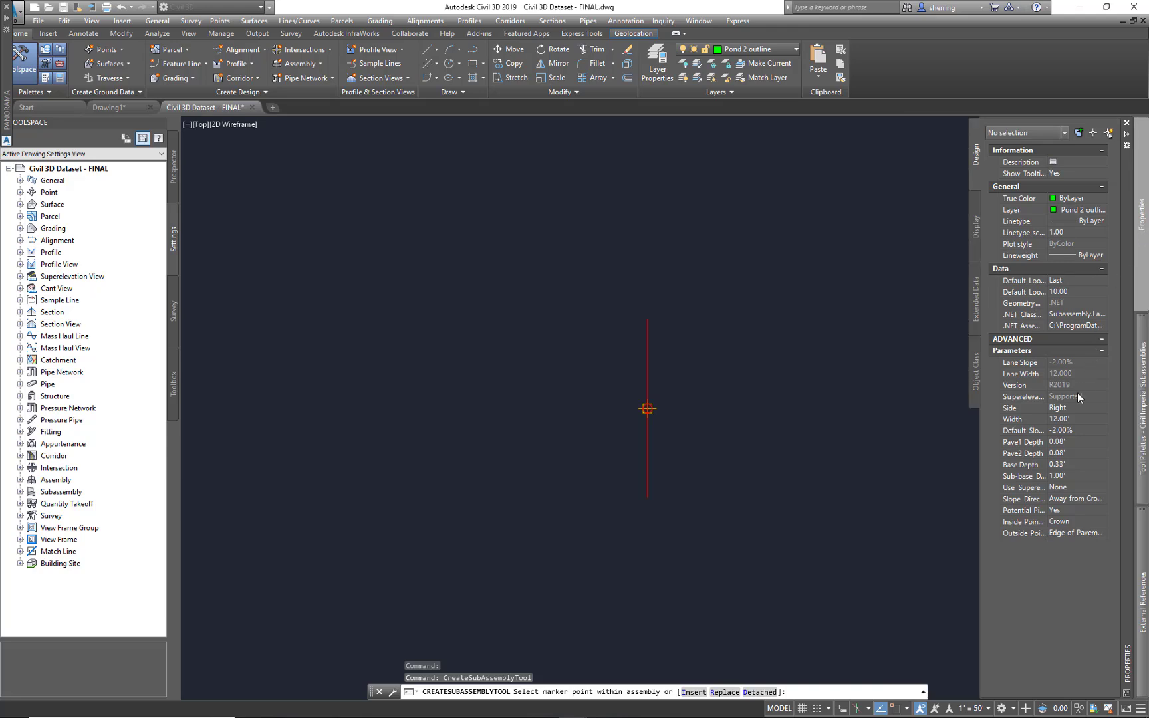
pyautogui.moveTo(1071, 430)
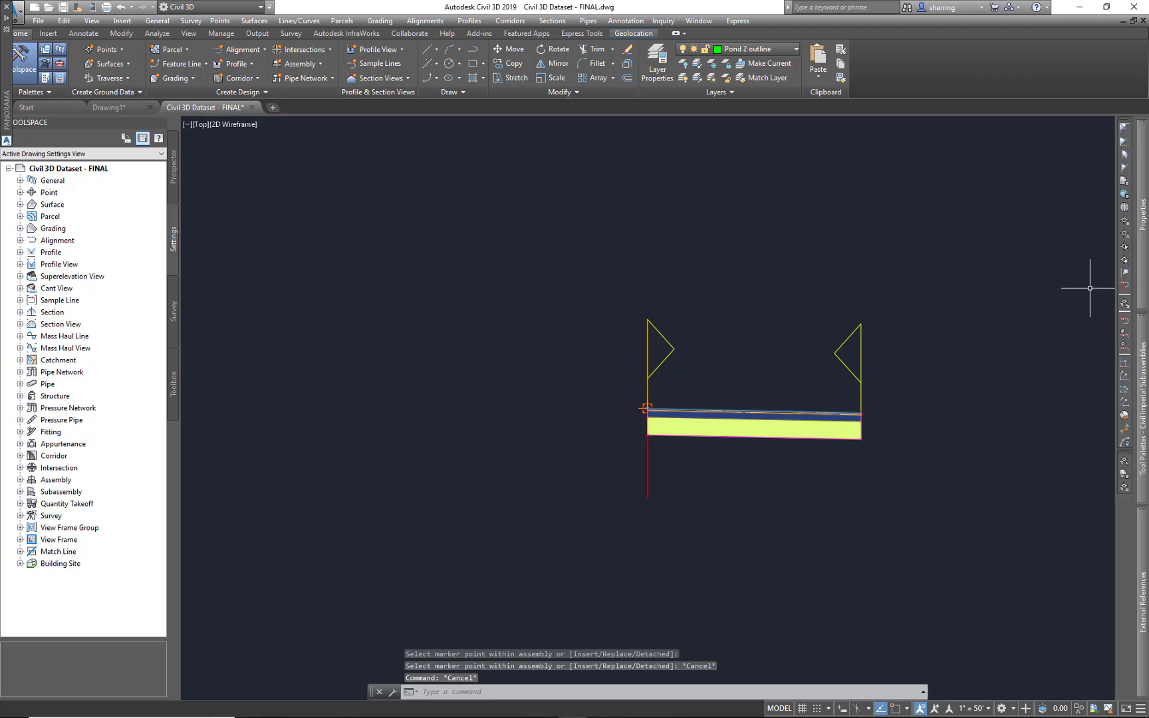
# Choose the UrbanCurbGutterGeneral subassembly from the Curbs palette
pyautogui.click(906, 254)
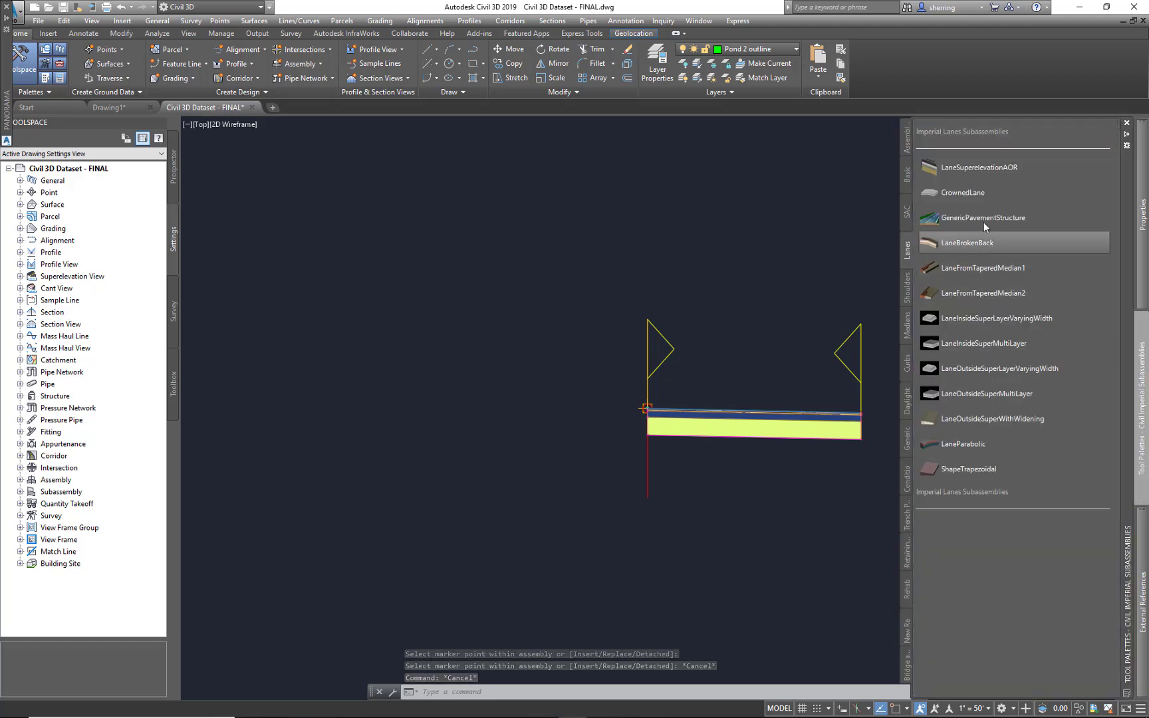
pyautogui.click(906, 360)
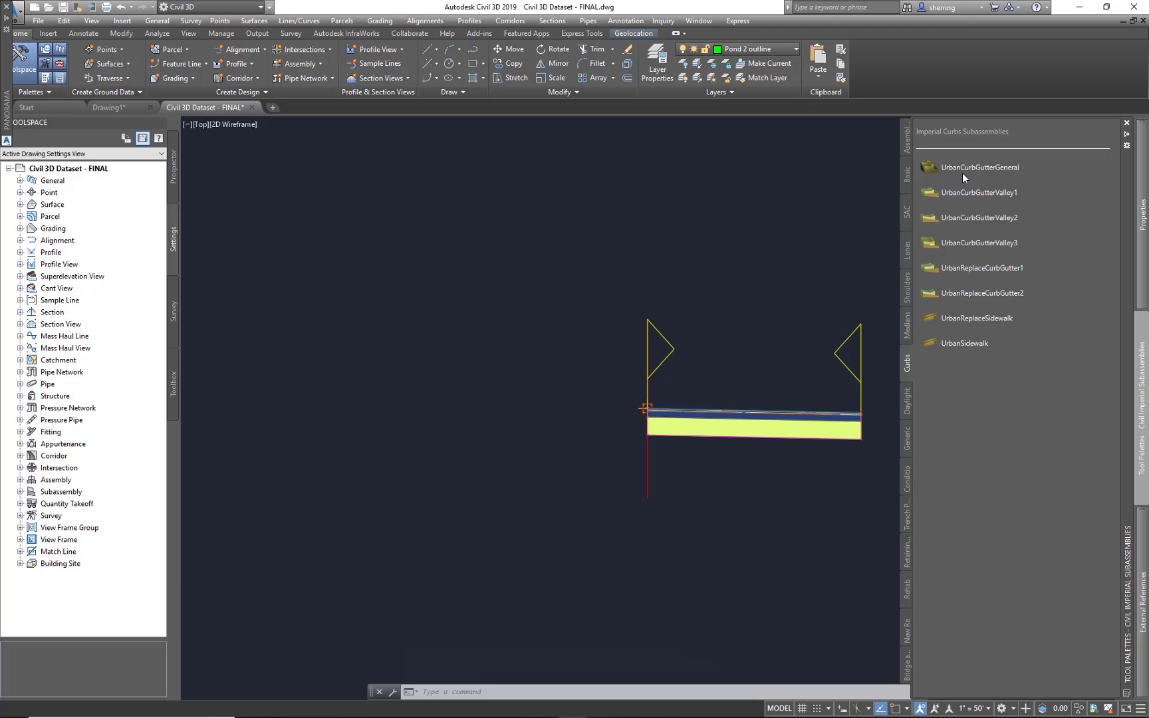
pyautogui.click(978, 167)
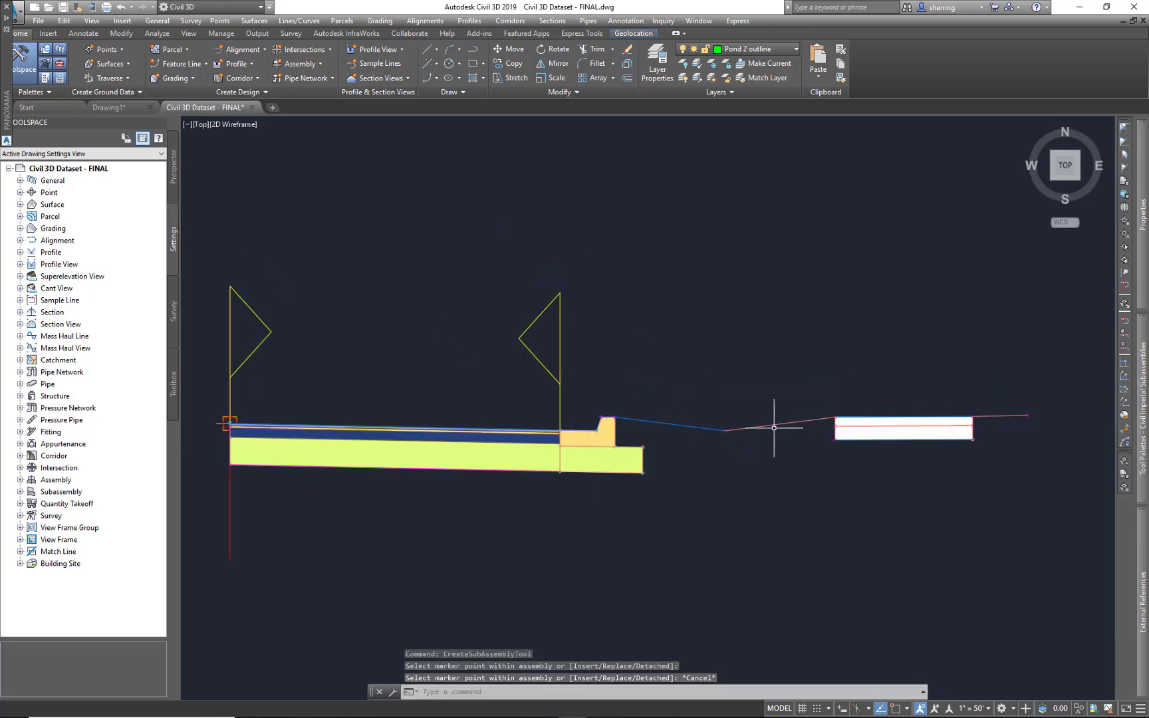
pyautogui.moveTo(934, 432)
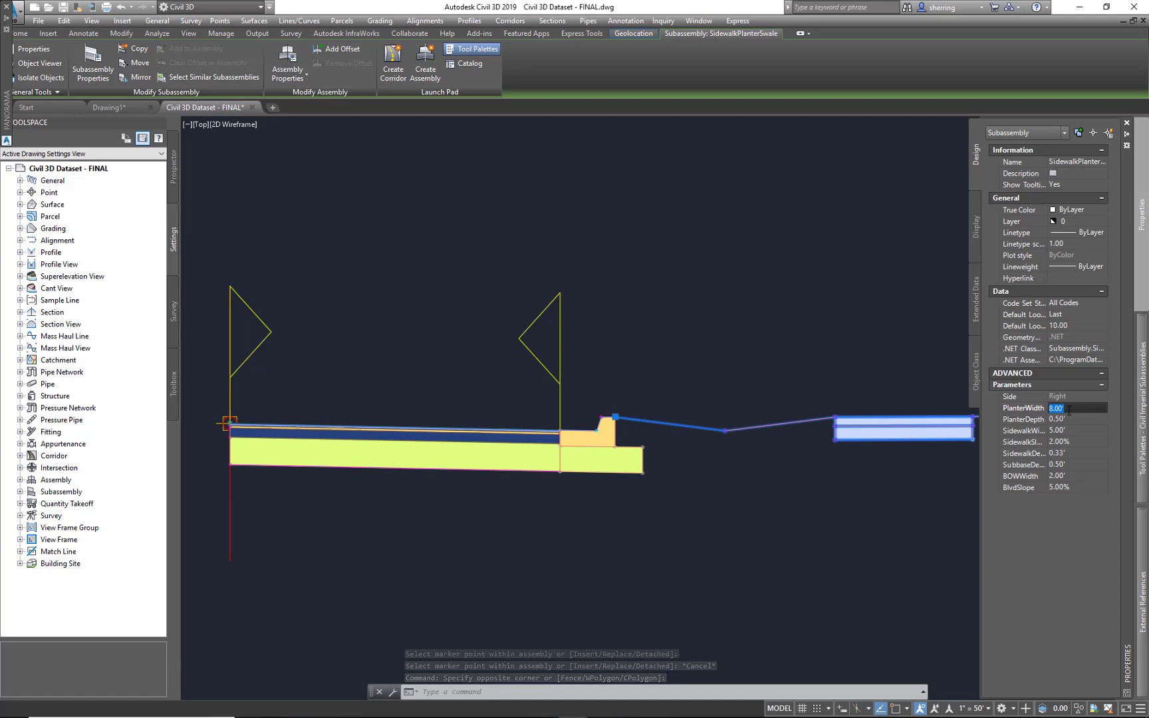
# Set the swale's planter width to 10.00', then edit planter depth and sidewalk width
pyautogui.write('10.00')
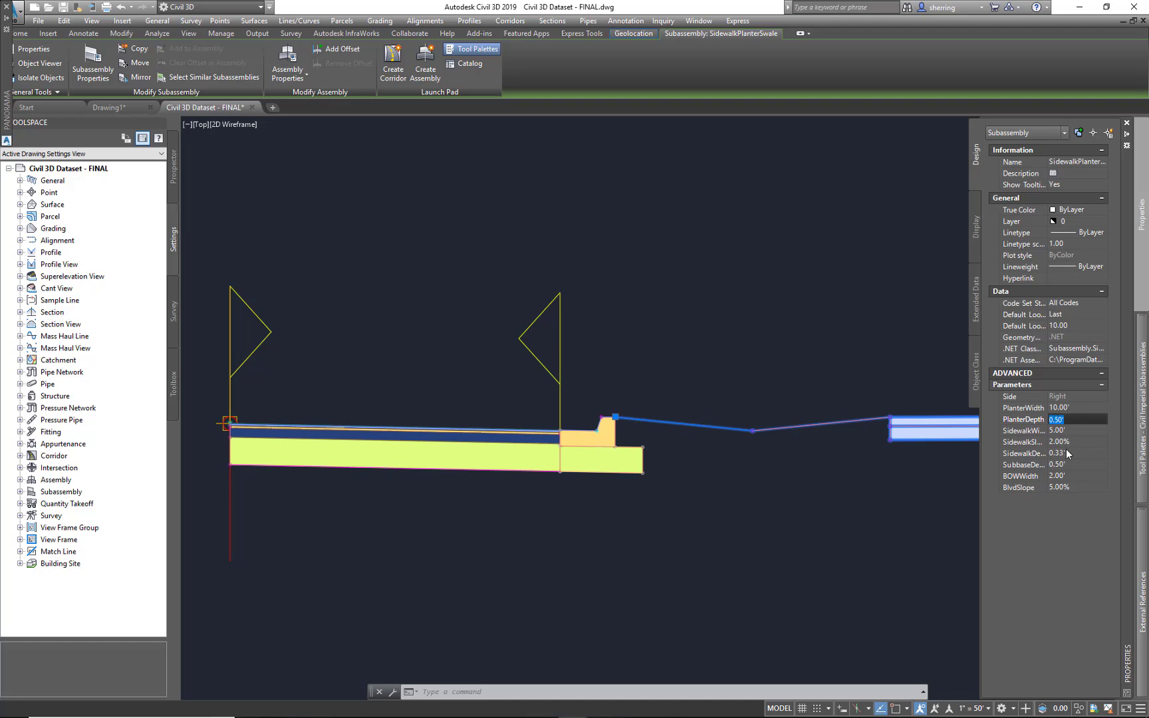
pyautogui.click(1077, 487)
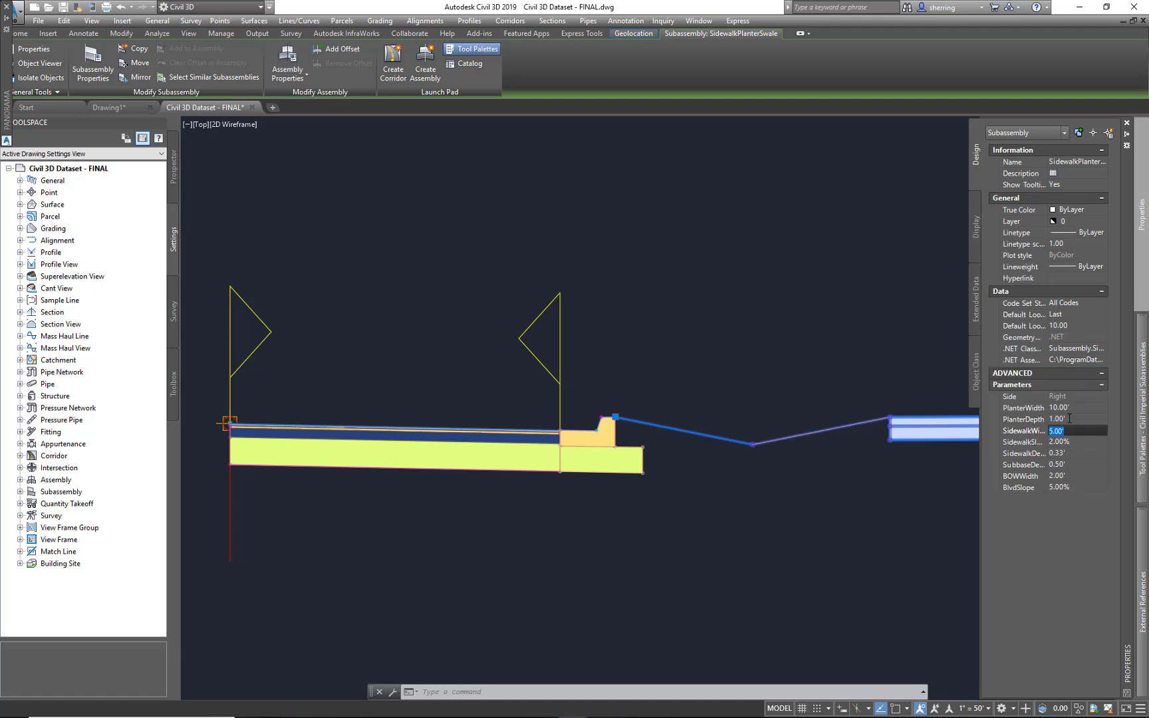
pyautogui.click(1057, 419)
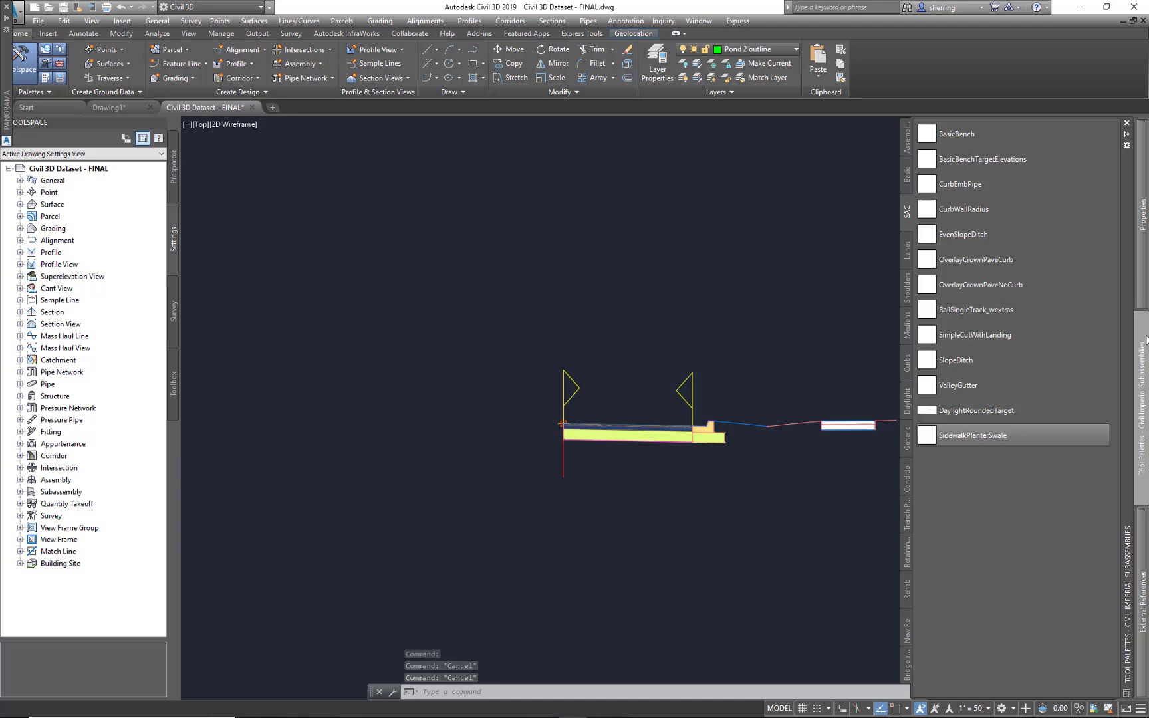
pyautogui.moveTo(976, 410)
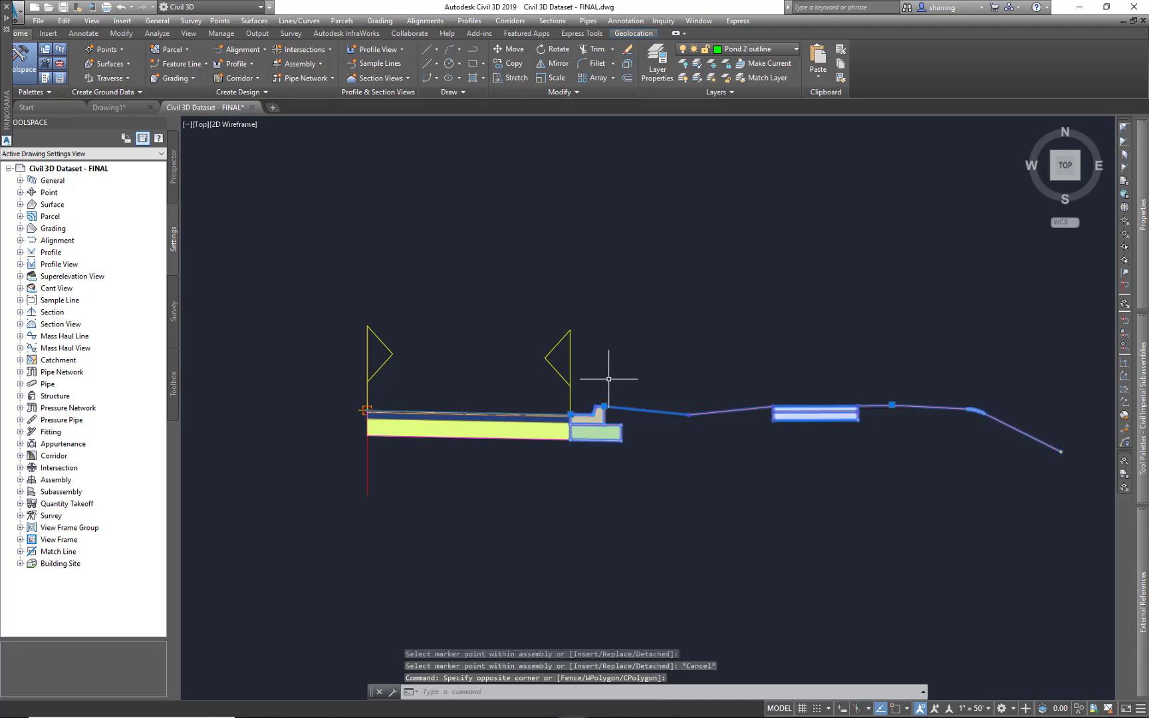
# Select the right-side lane, curb, swale and daylight subassemblies and choose Mirror
pyautogui.click(466, 429)
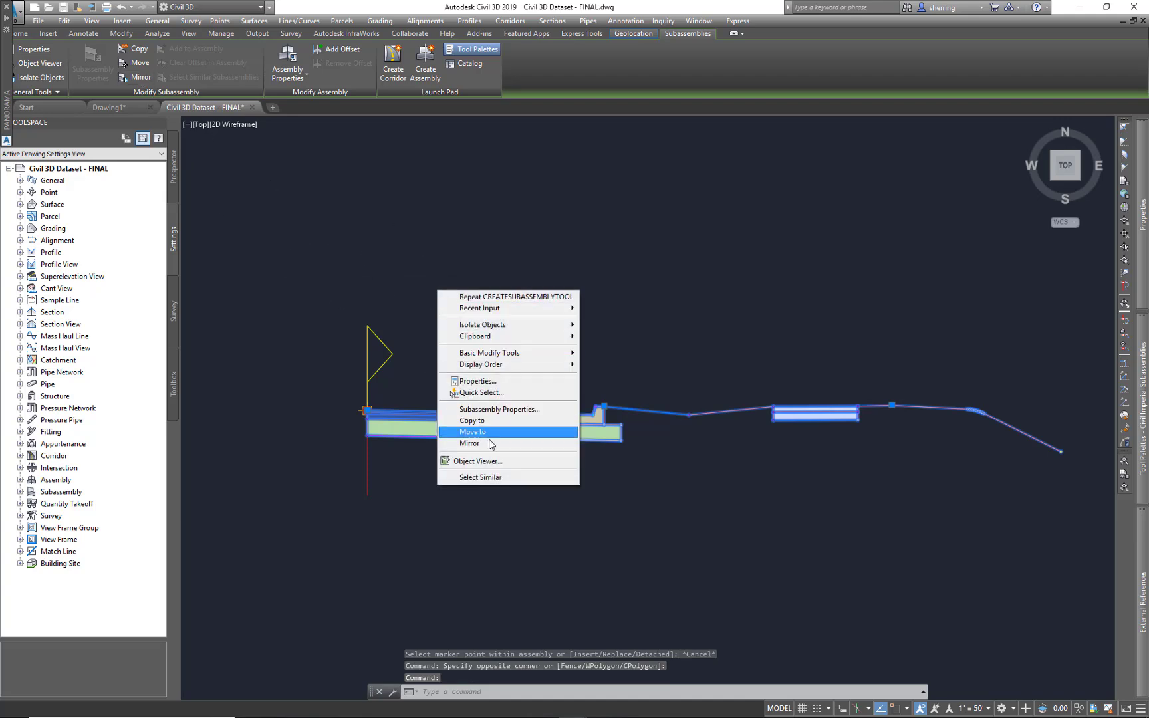
pyautogui.click(469, 444)
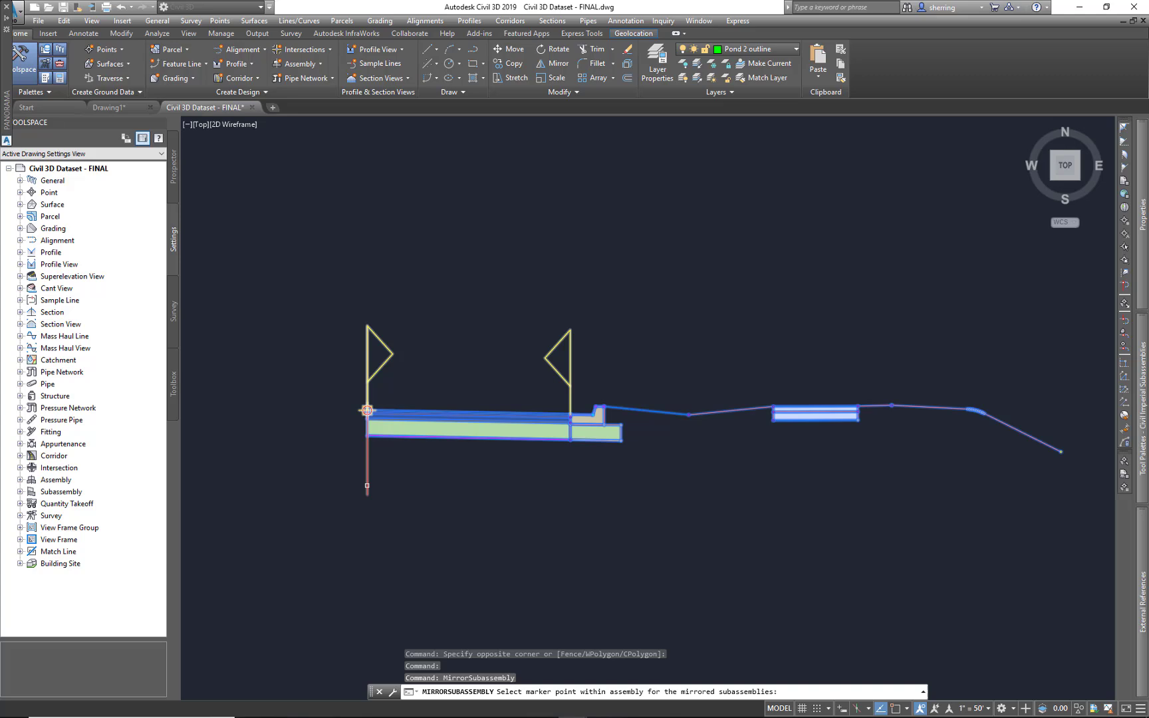